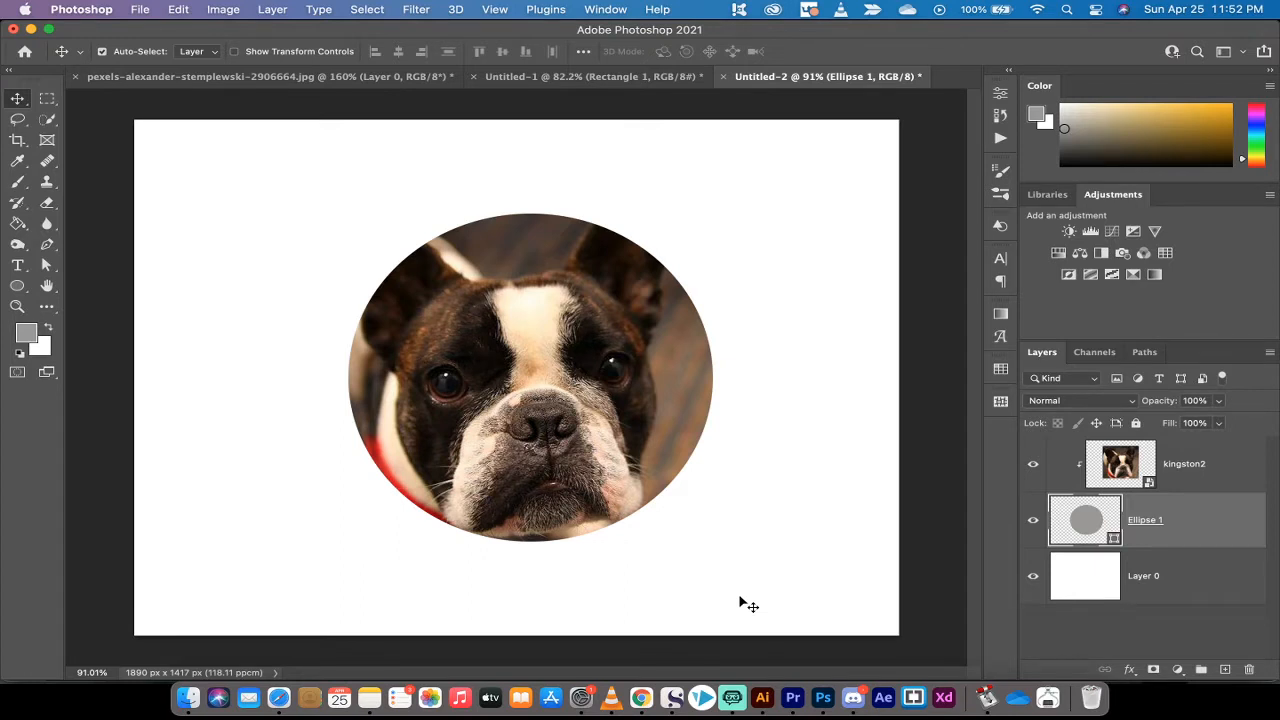
mouse_move(296, 12)
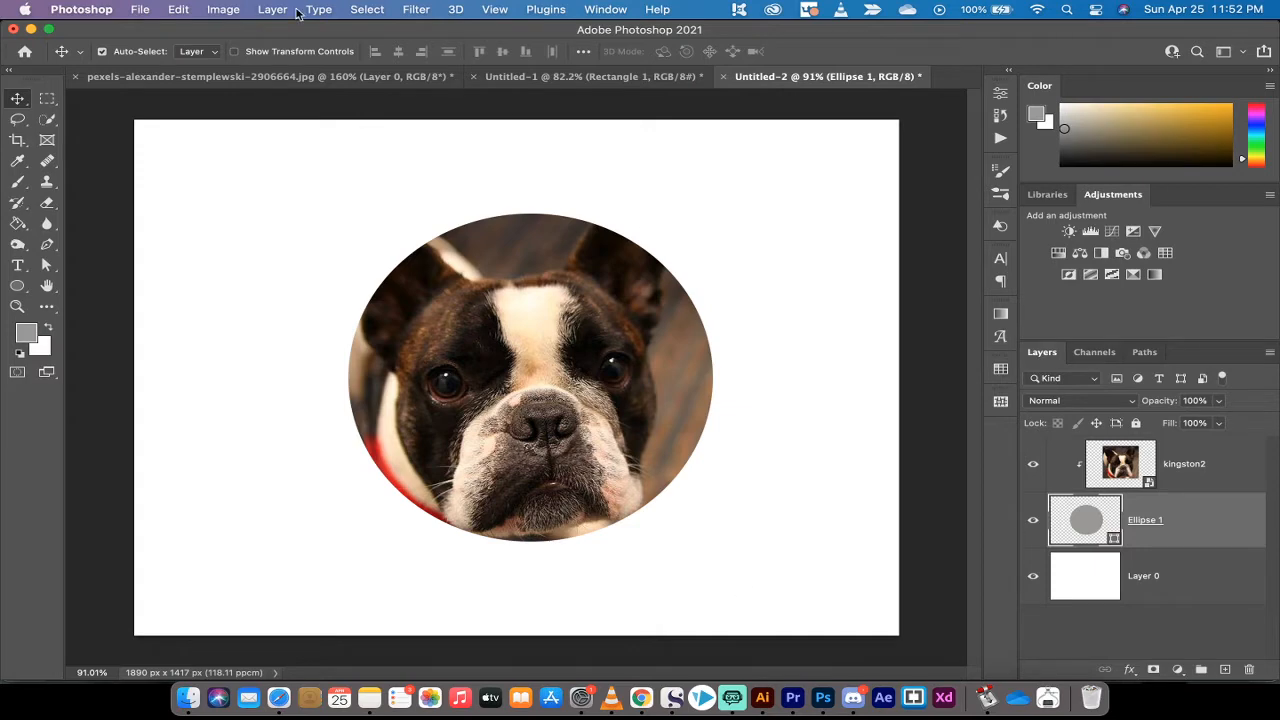
Step: Begin a new document from the File menu while the dog-in-circle image stays open
left_click(140, 9)
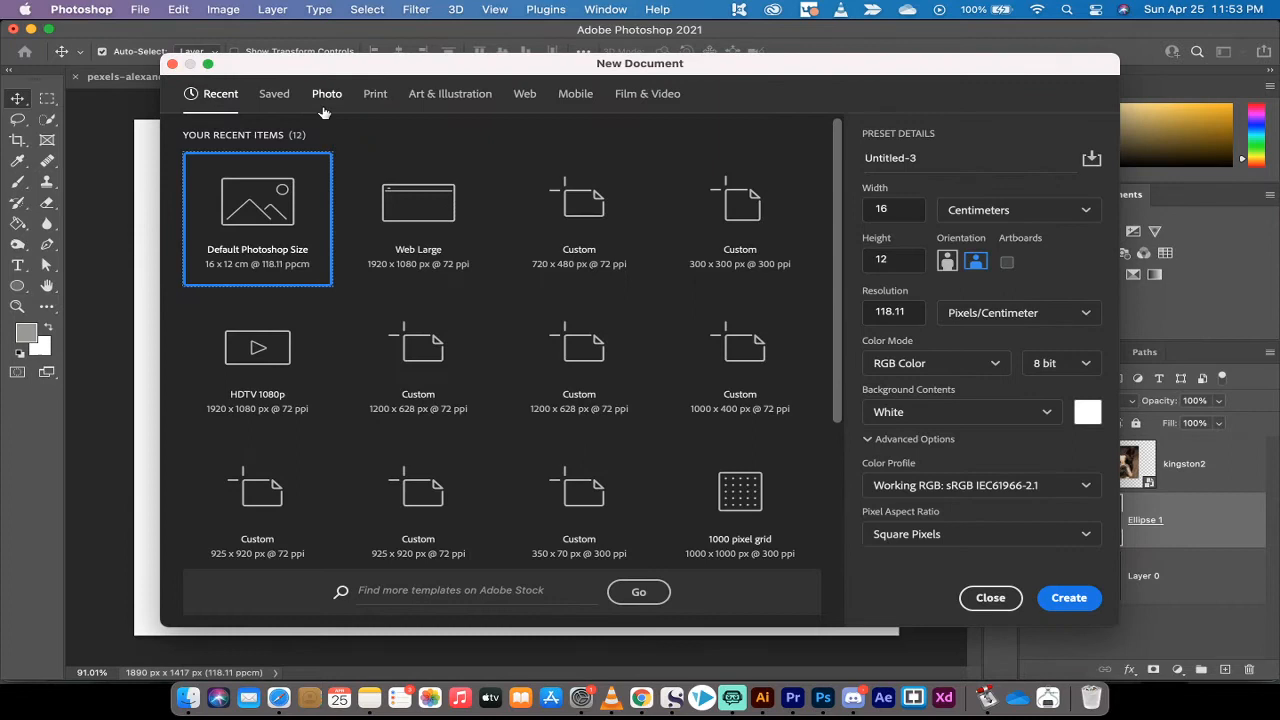
Step: Create a Default Photoshop Size photo document, 16 × 12 cm with white background
left_click(327, 93)
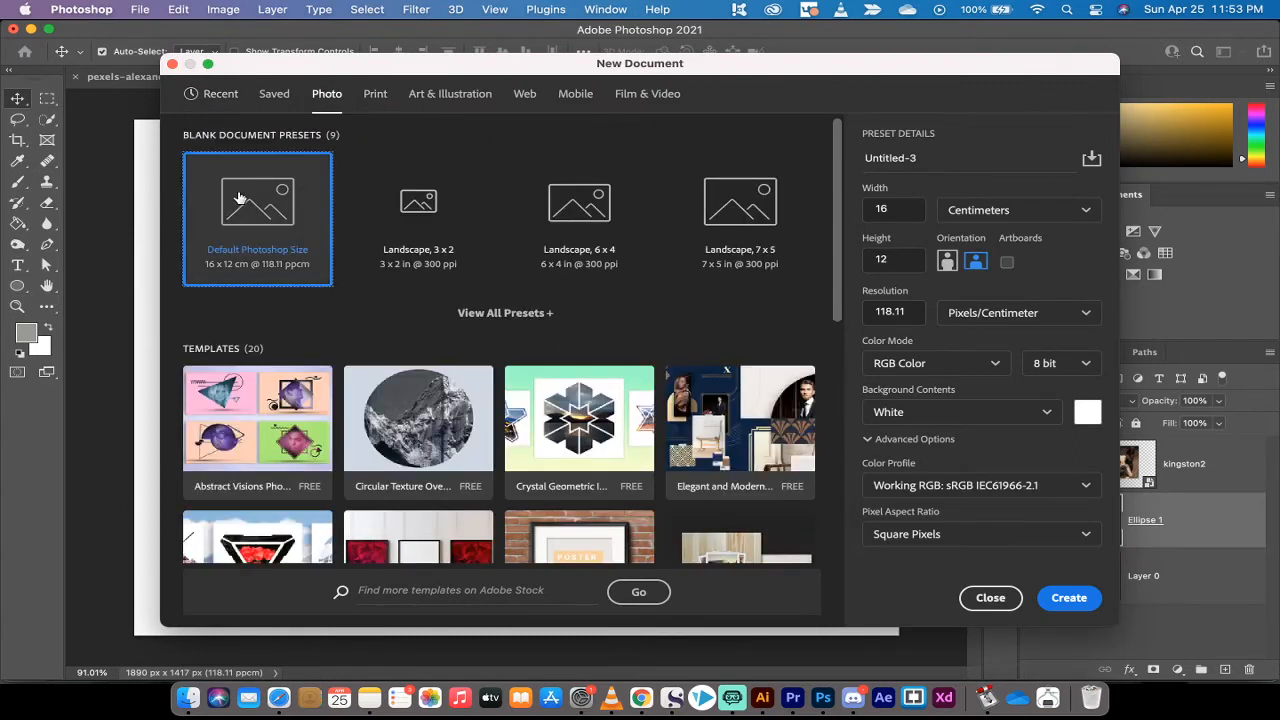
mouse_move(1012, 503)
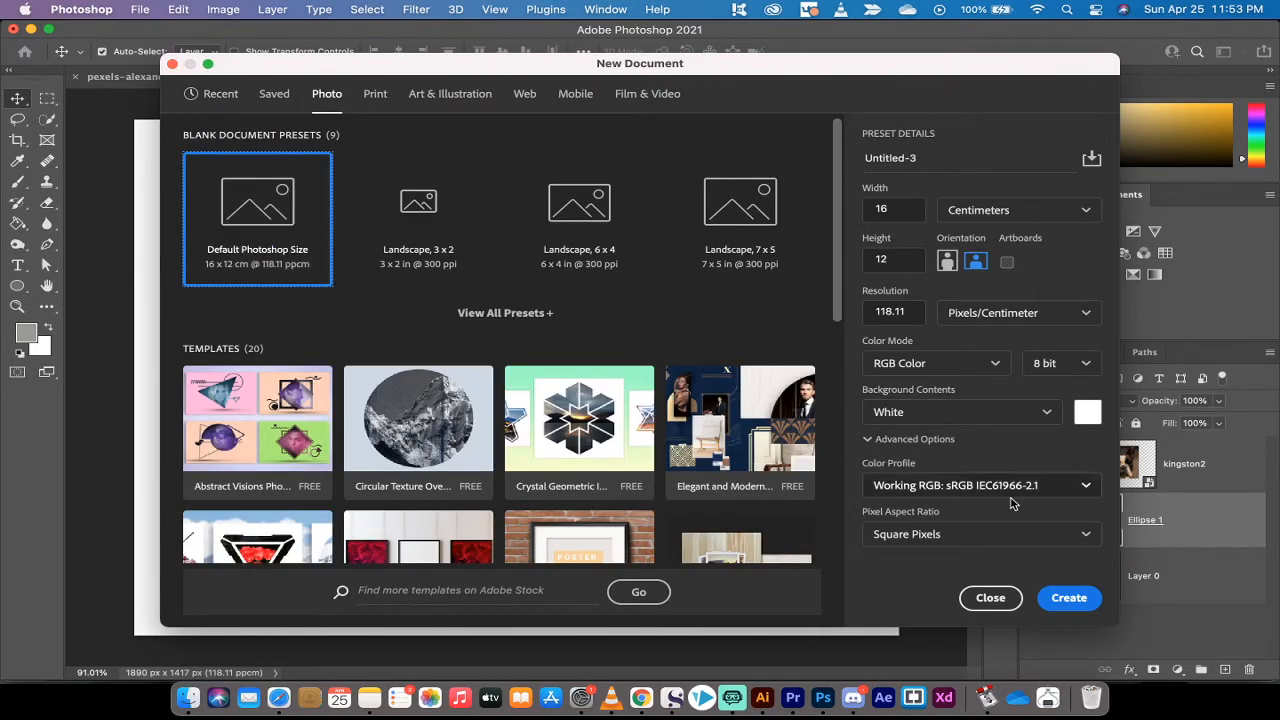
left_click(1068, 597)
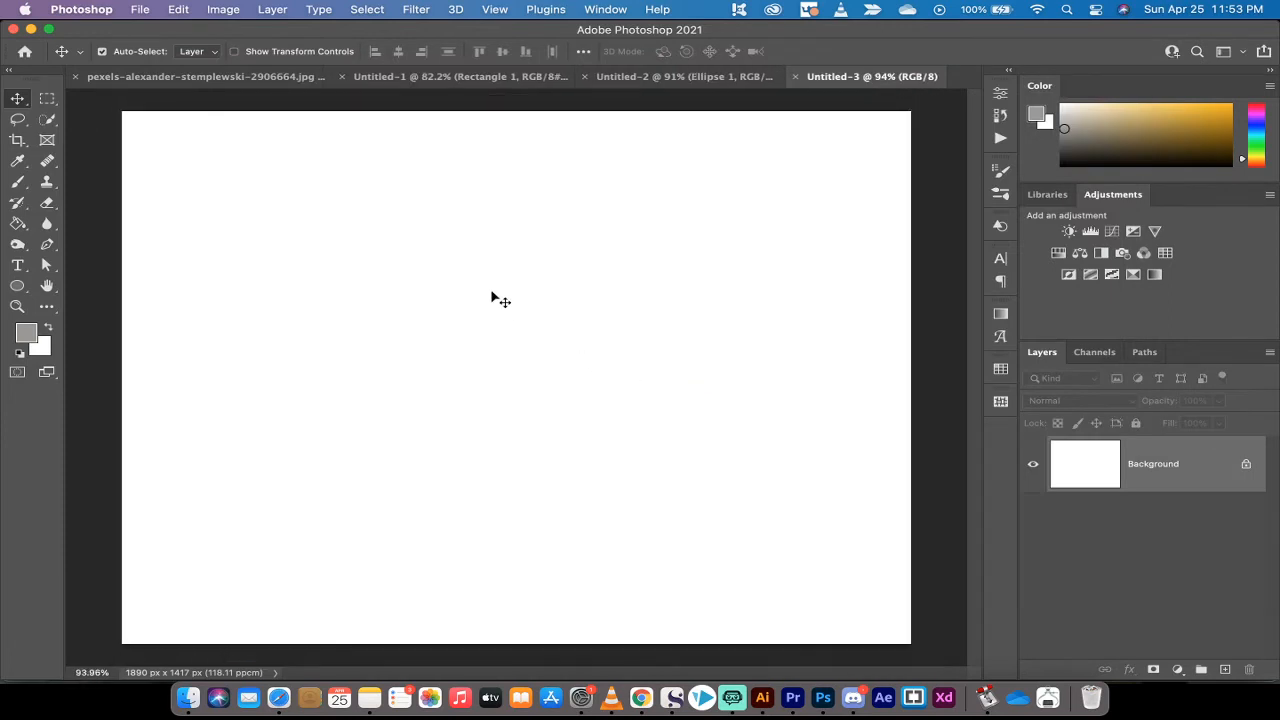
mouse_move(714, 432)
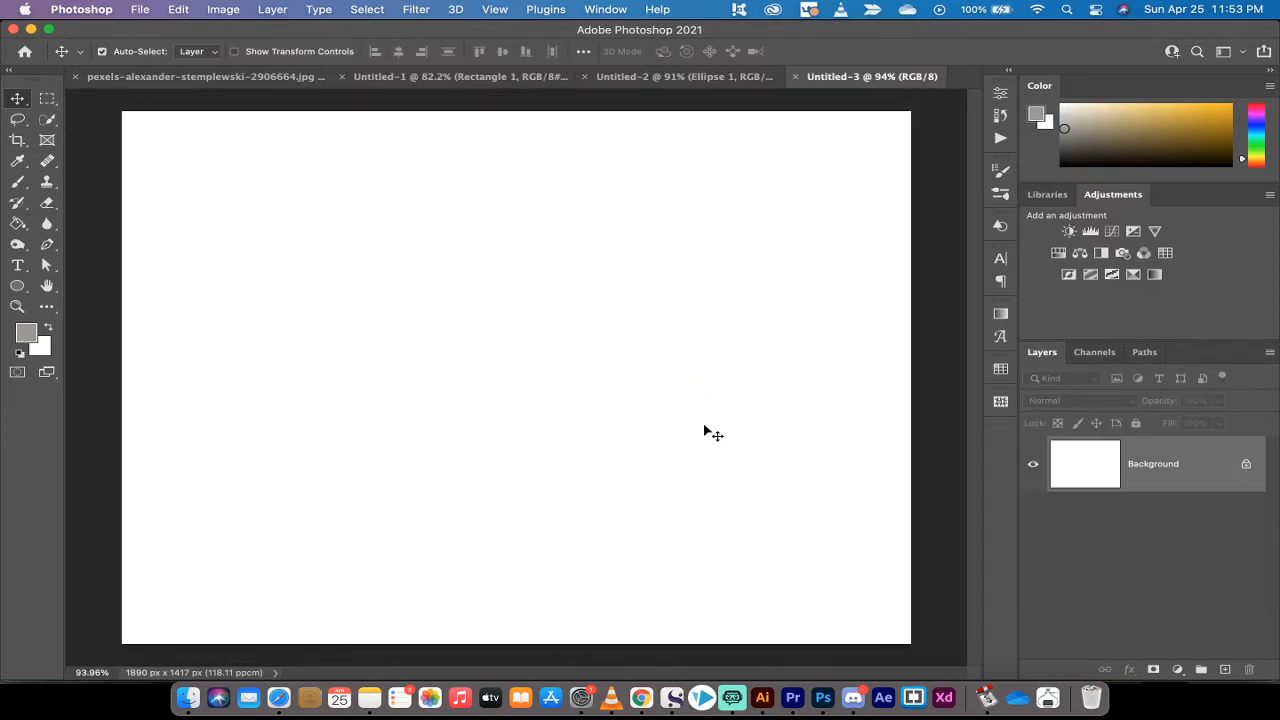
mouse_move(1183, 570)
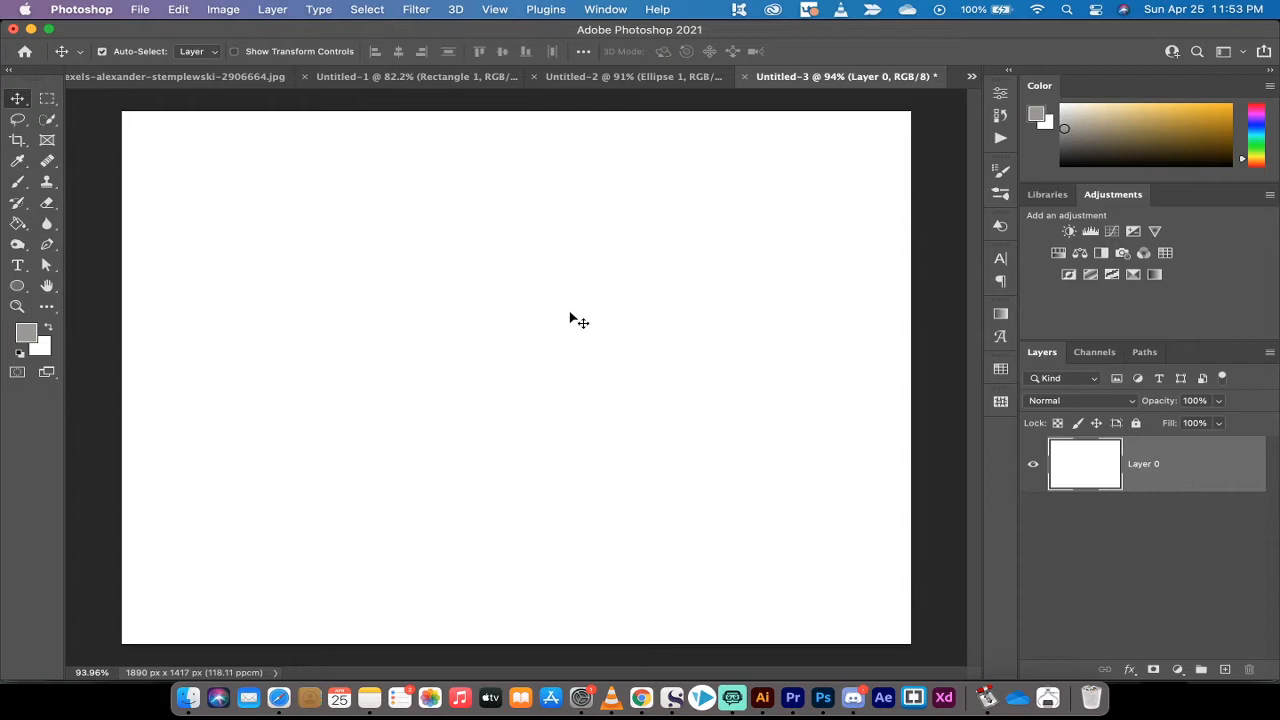
mouse_move(18, 99)
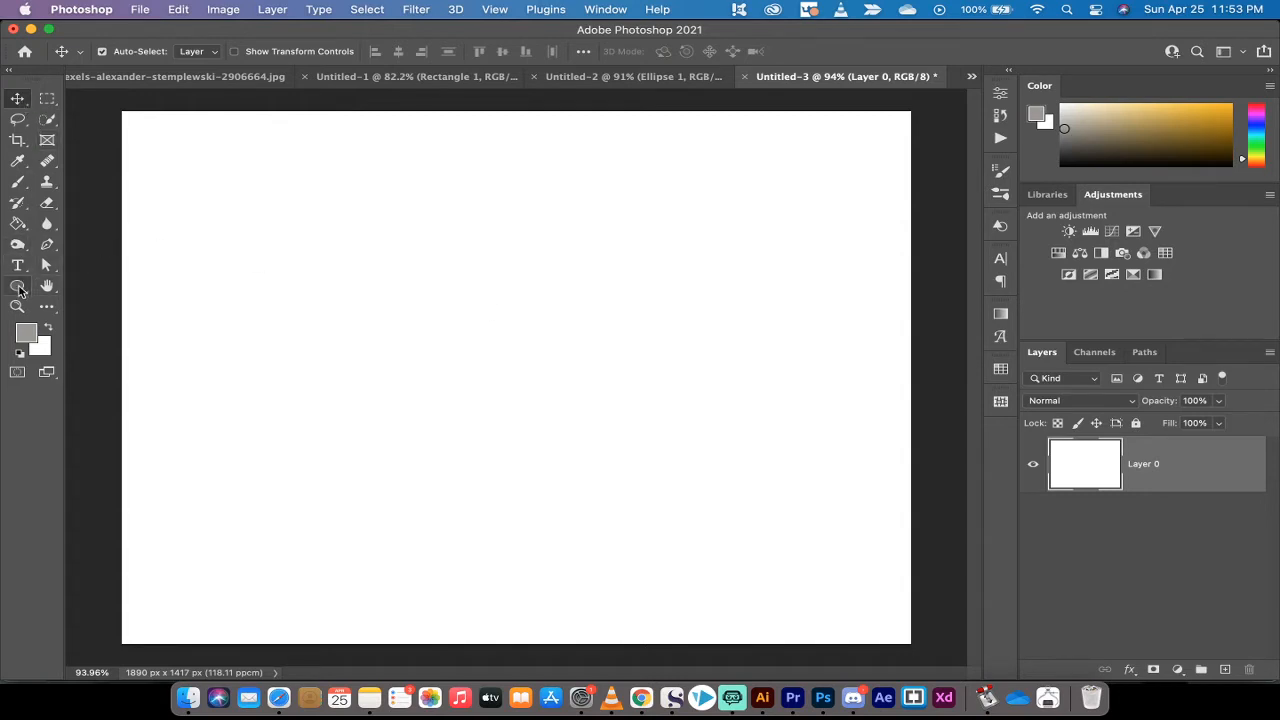
mouse_move(18, 287)
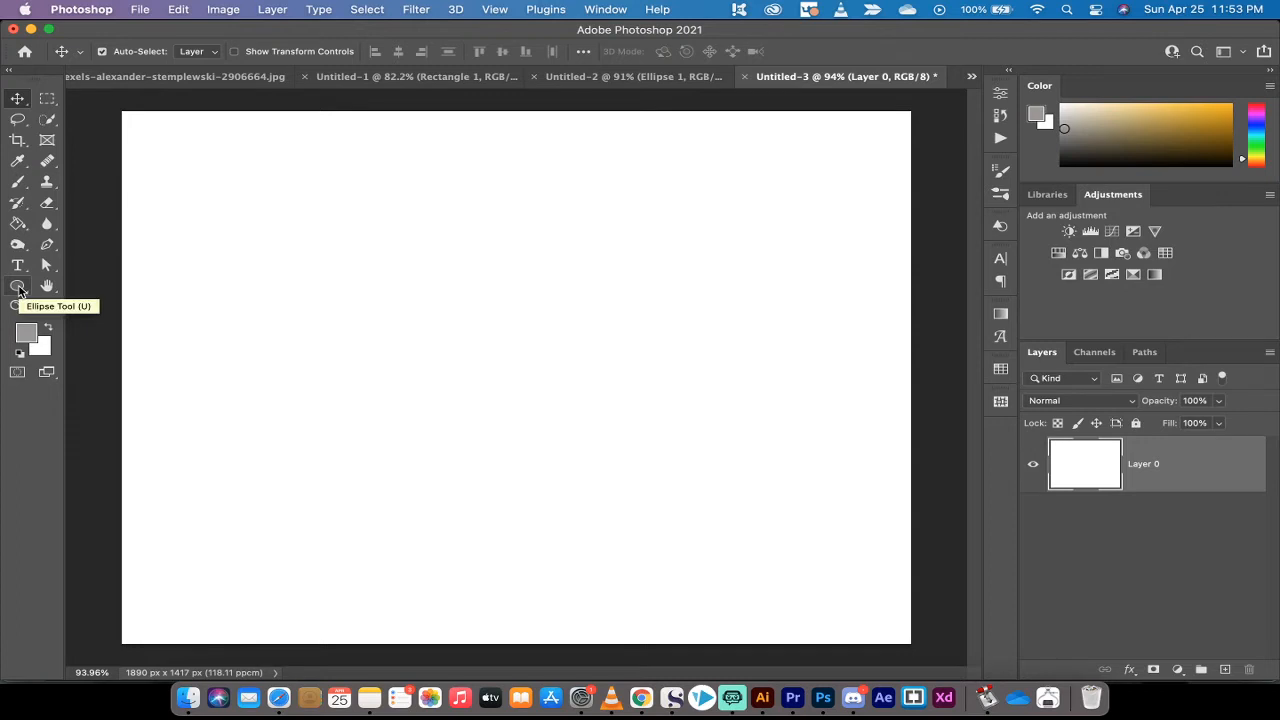
Step: Draw a large grey circle with the Ellipse Tool on the white canvas
left_click(17, 287)
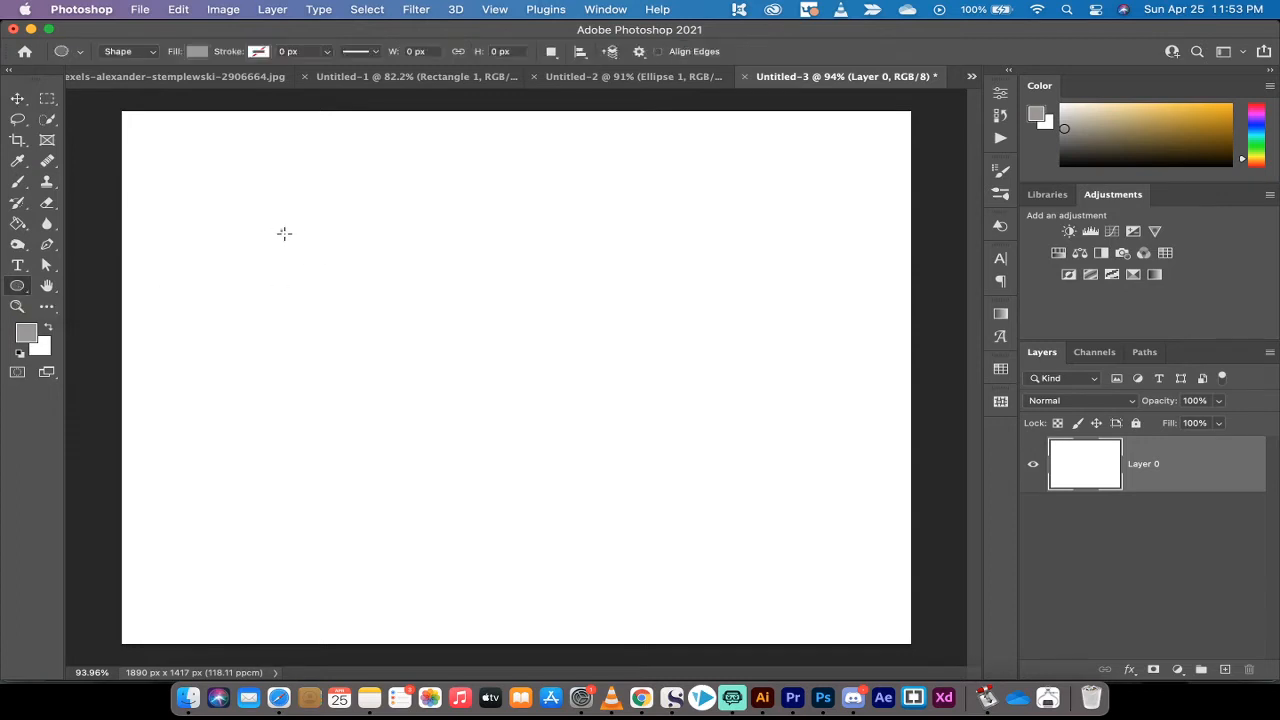
left_click_drag(284, 233, 668, 542)
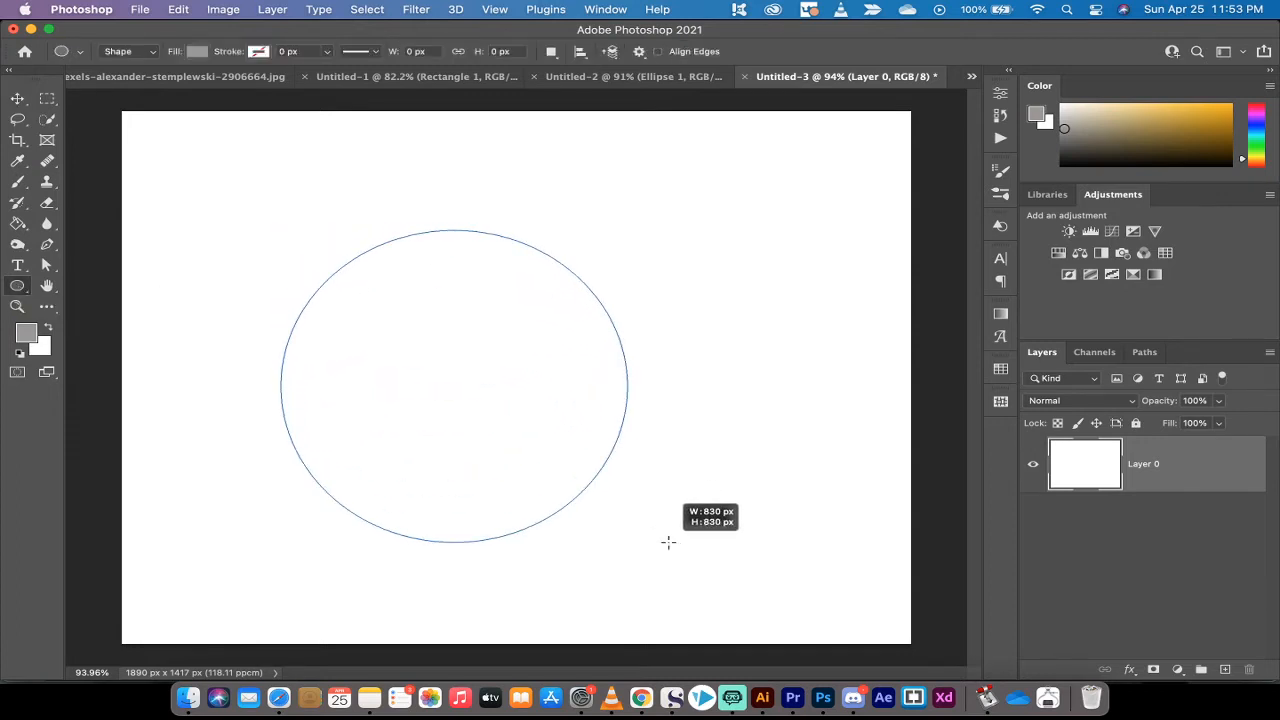
left_click_drag(668, 542, 805, 620)
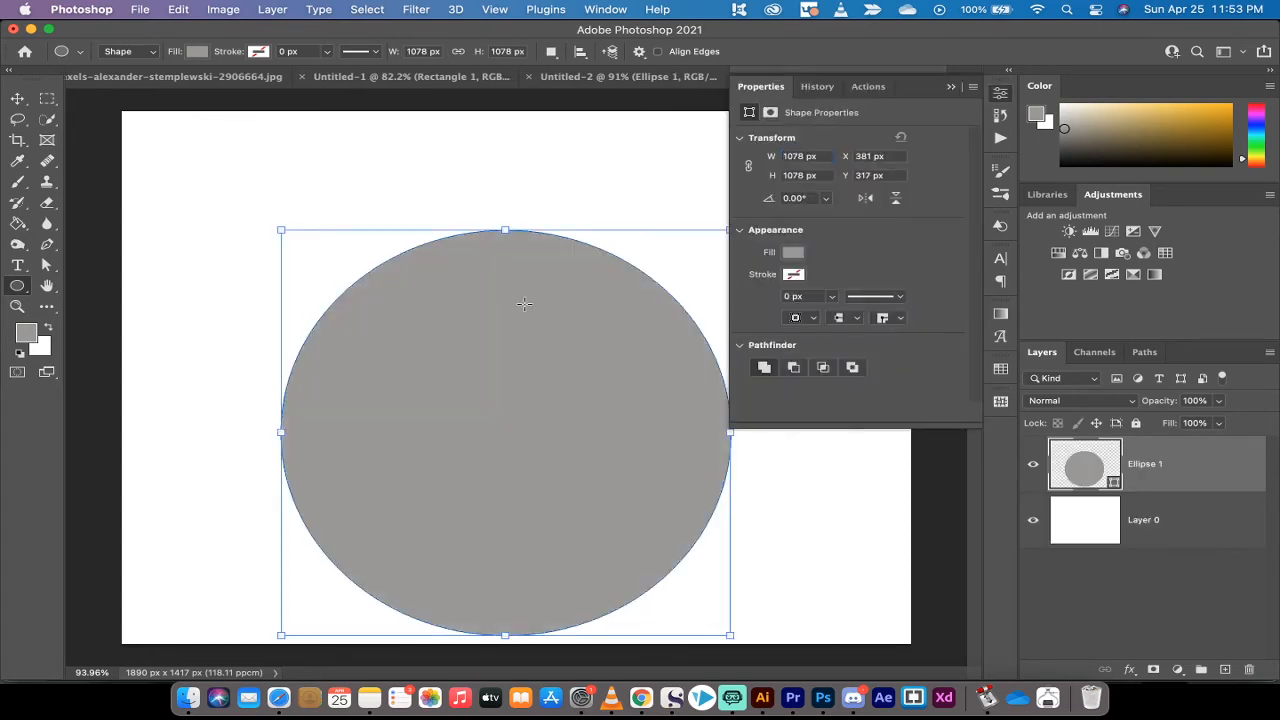
Step: Centre the circle with the Move Tool and grab kingston2.png from Finder
left_click(17, 98)
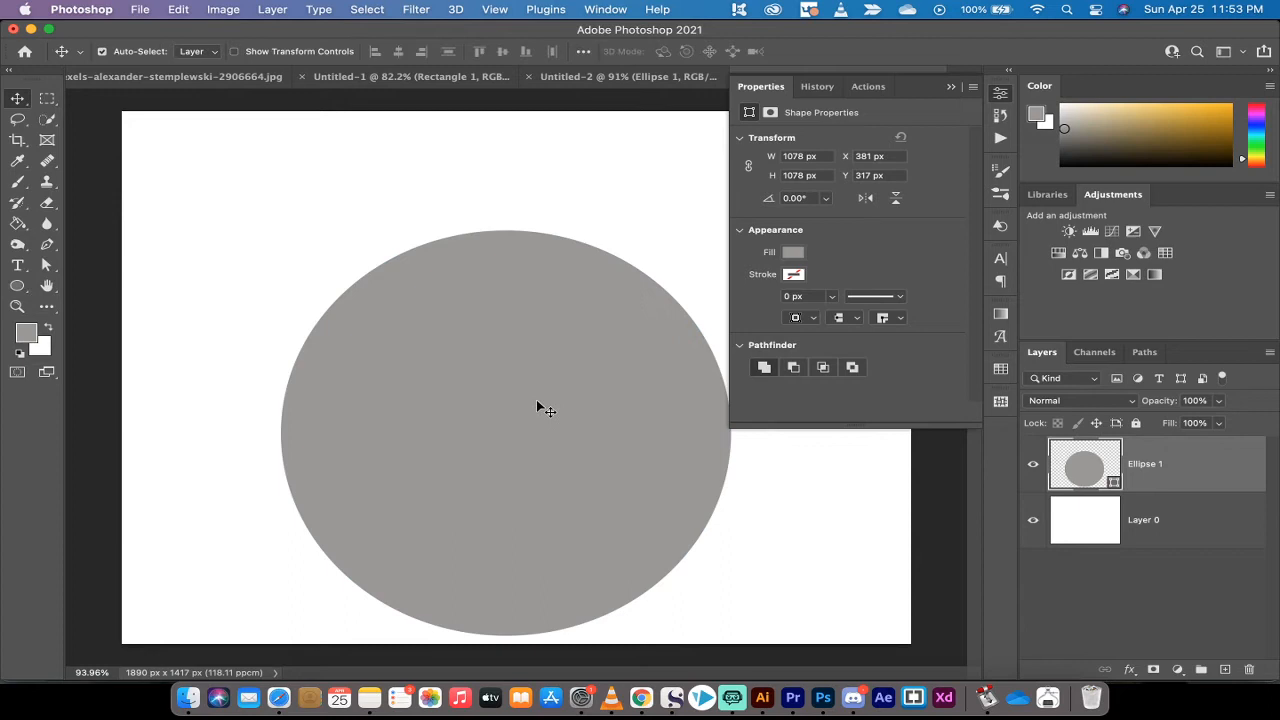
left_click_drag(547, 407, 535, 350)
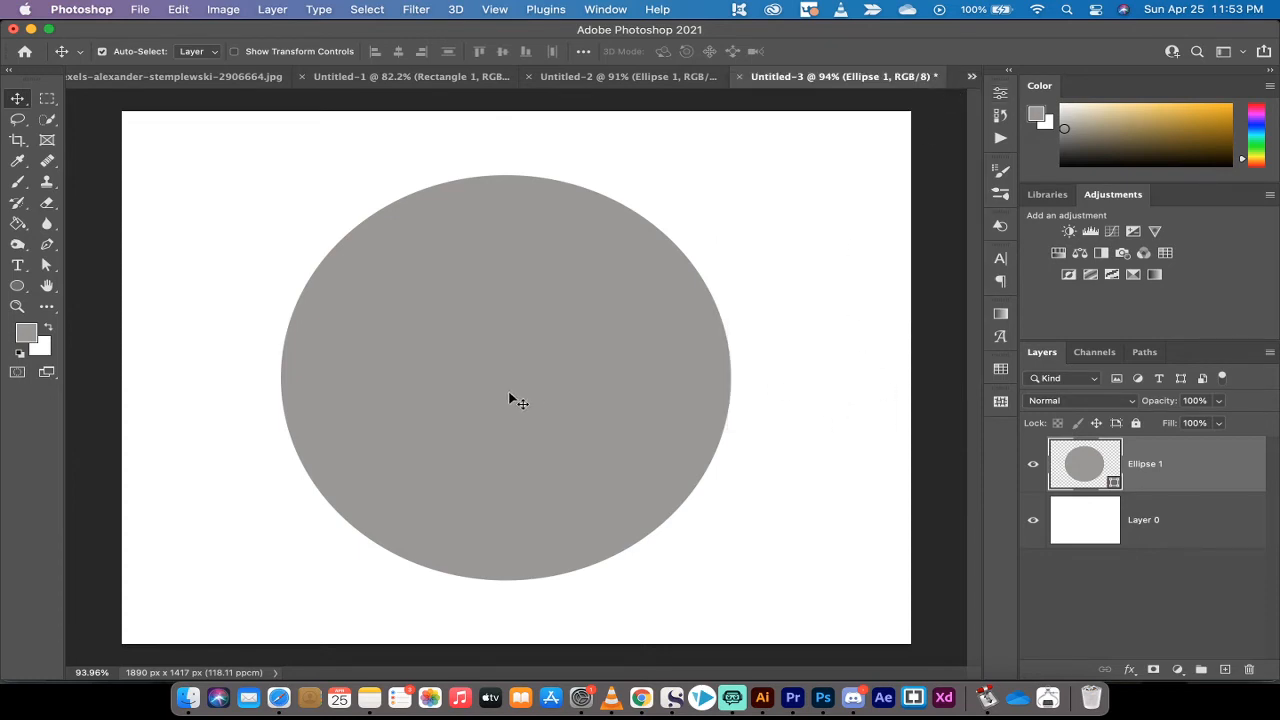
mouse_move(338, 603)
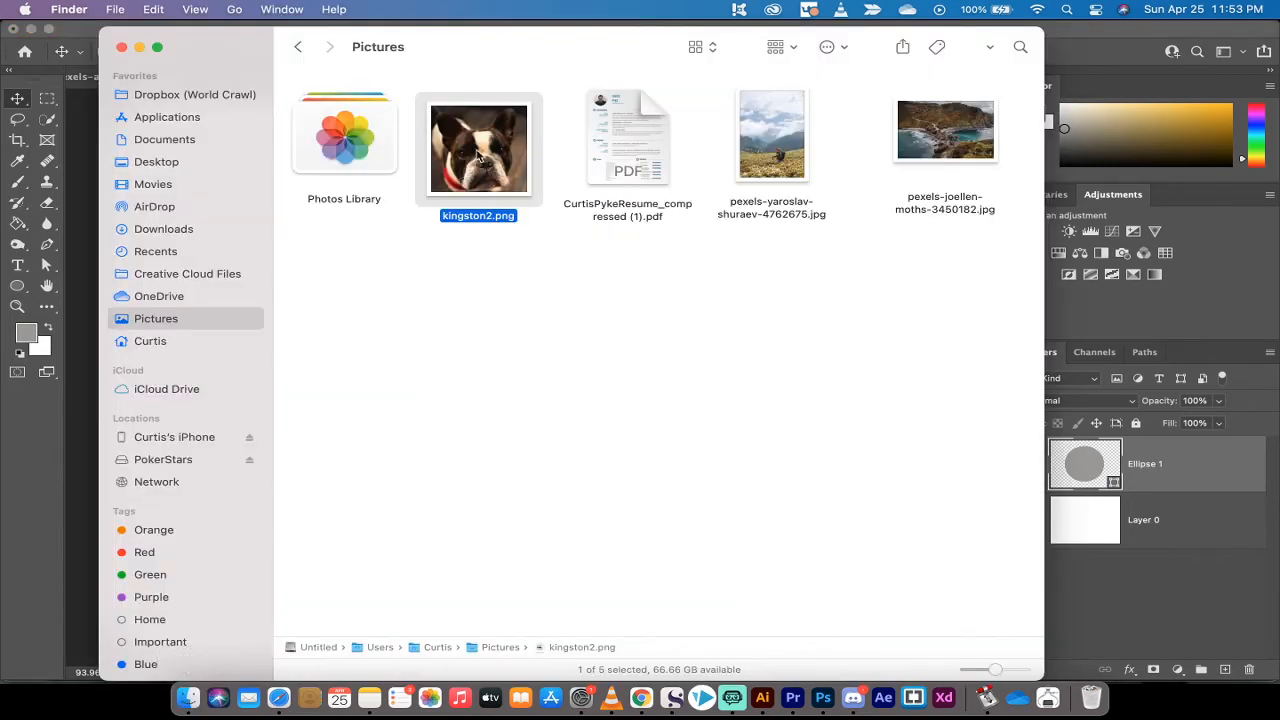
left_click(478, 215)
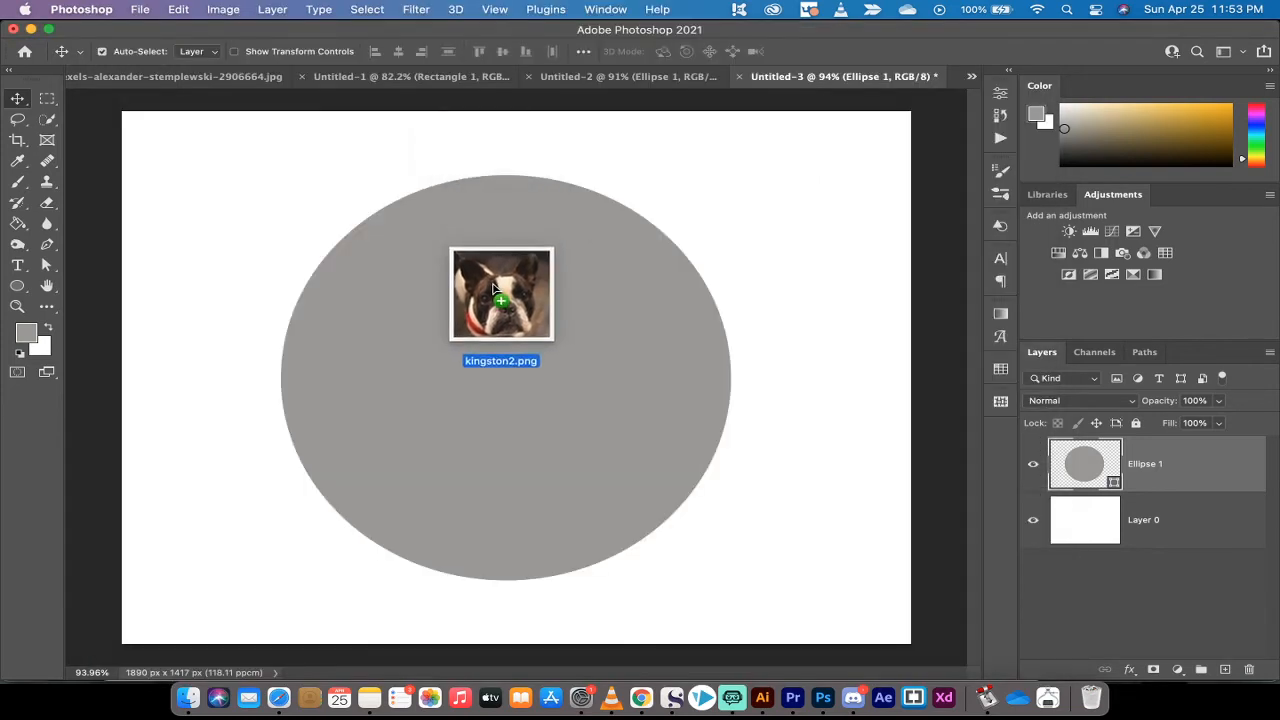
Step: Drop the kingston2 dog photo onto the canvas above the circle layer
left_click_drag(500, 293, 504, 325)
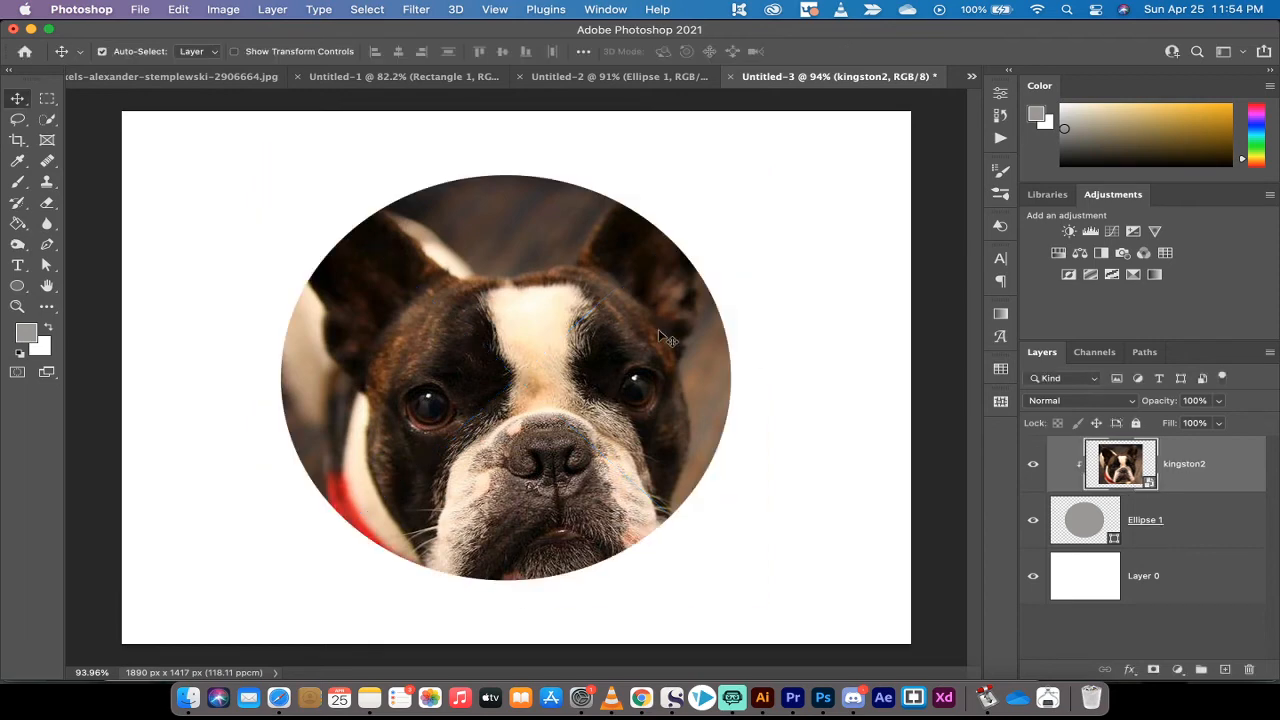
mouse_move(518, 388)
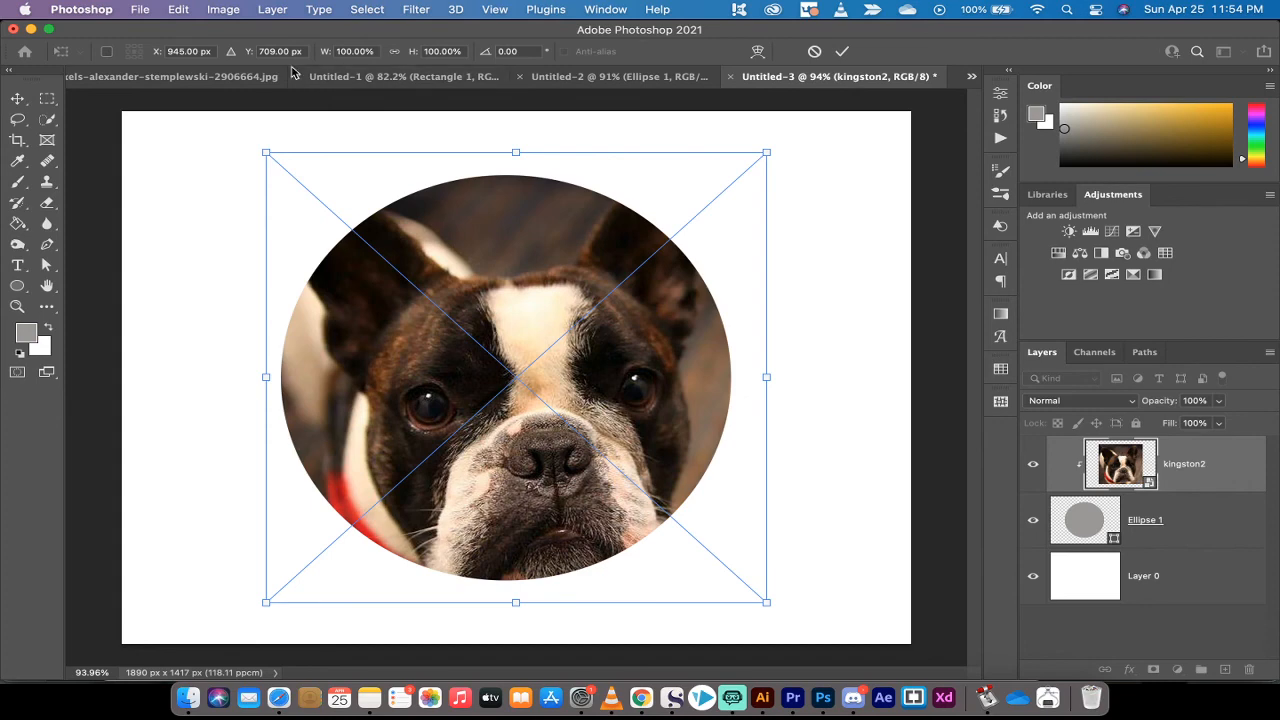
Step: Free-transform the clipped photo slightly smaller and nudge it upward inside the circle
left_click_drag(767, 153, 753, 167)
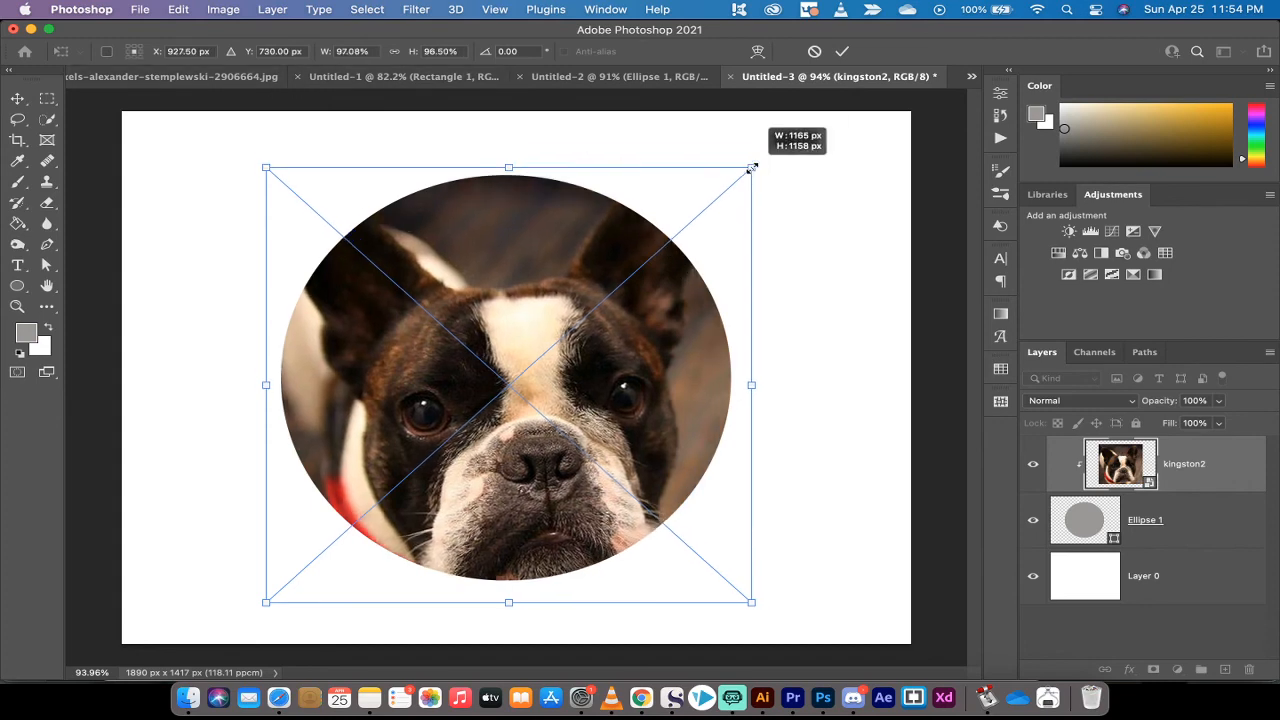
left_click_drag(752, 167, 758, 155)
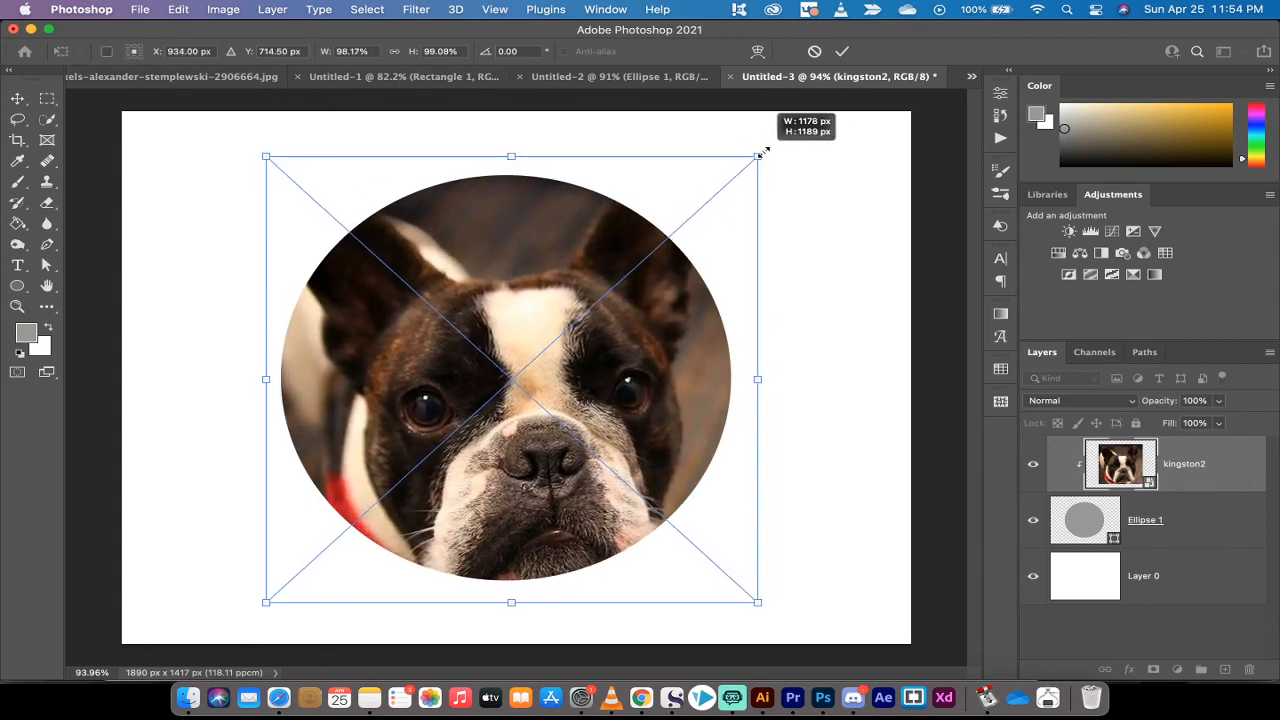
left_click_drag(757, 157, 745, 158)
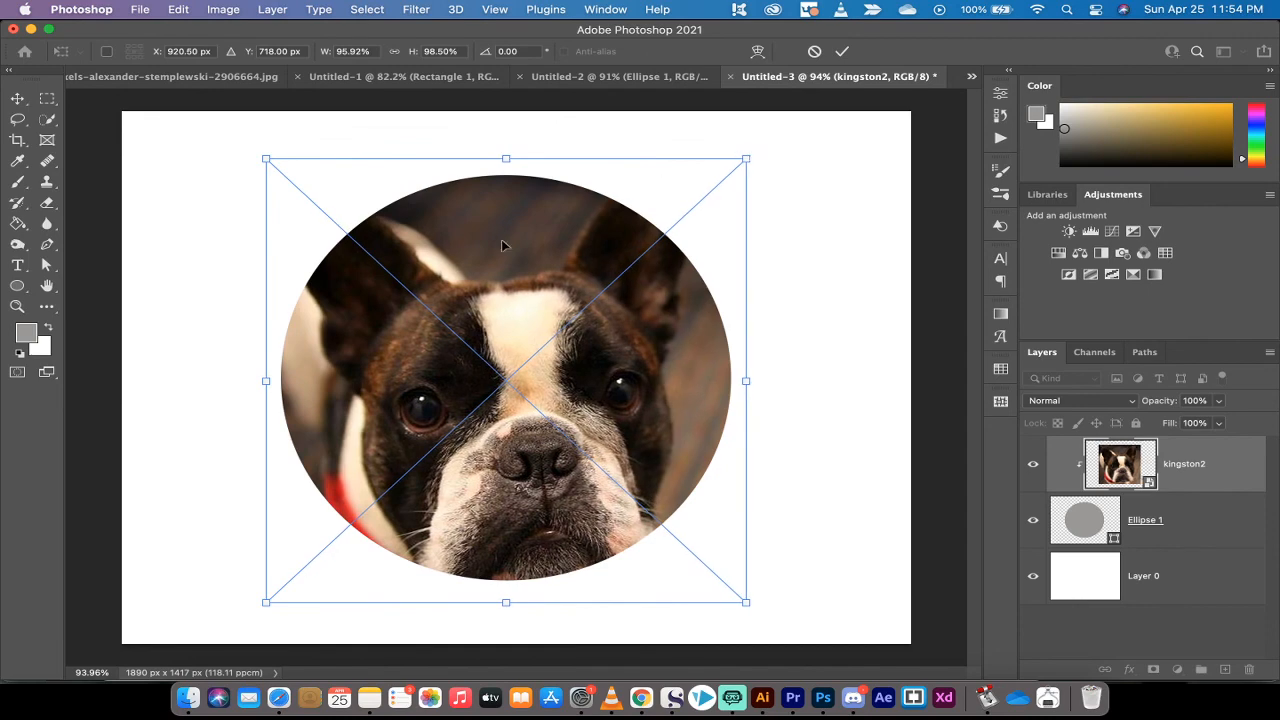
left_click_drag(505, 380, 505, 347)
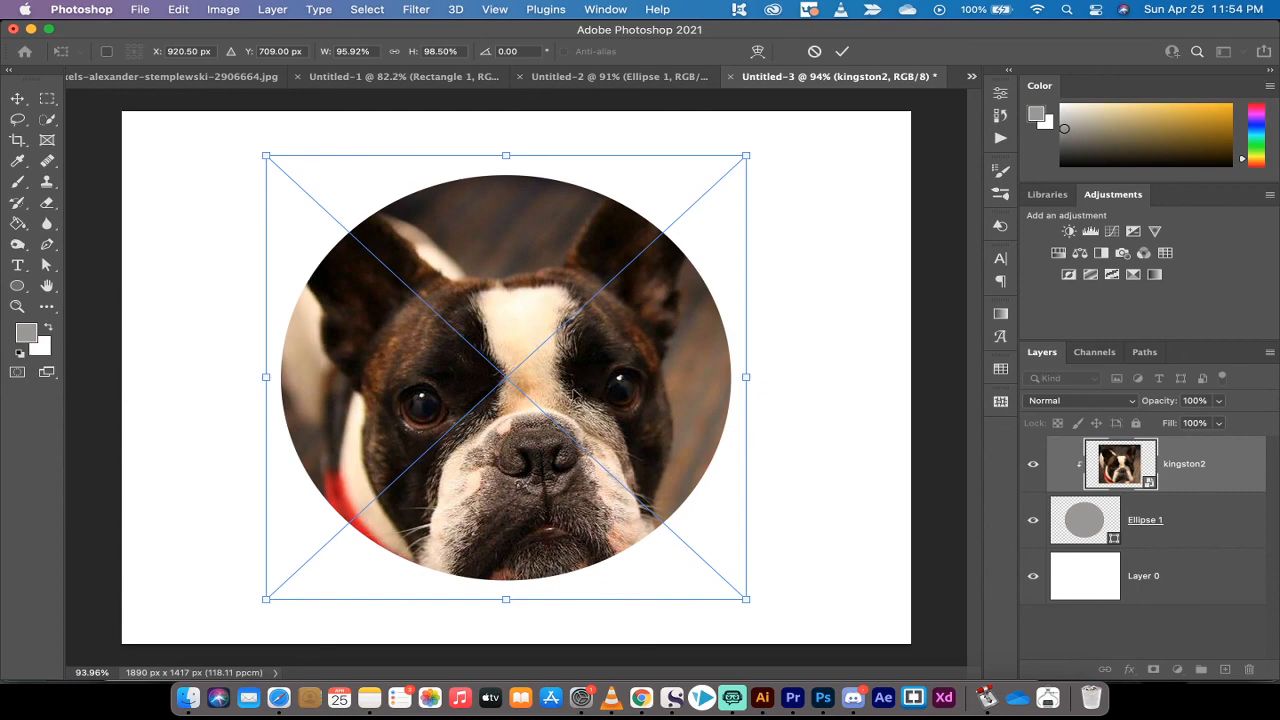
mouse_move(732, 697)
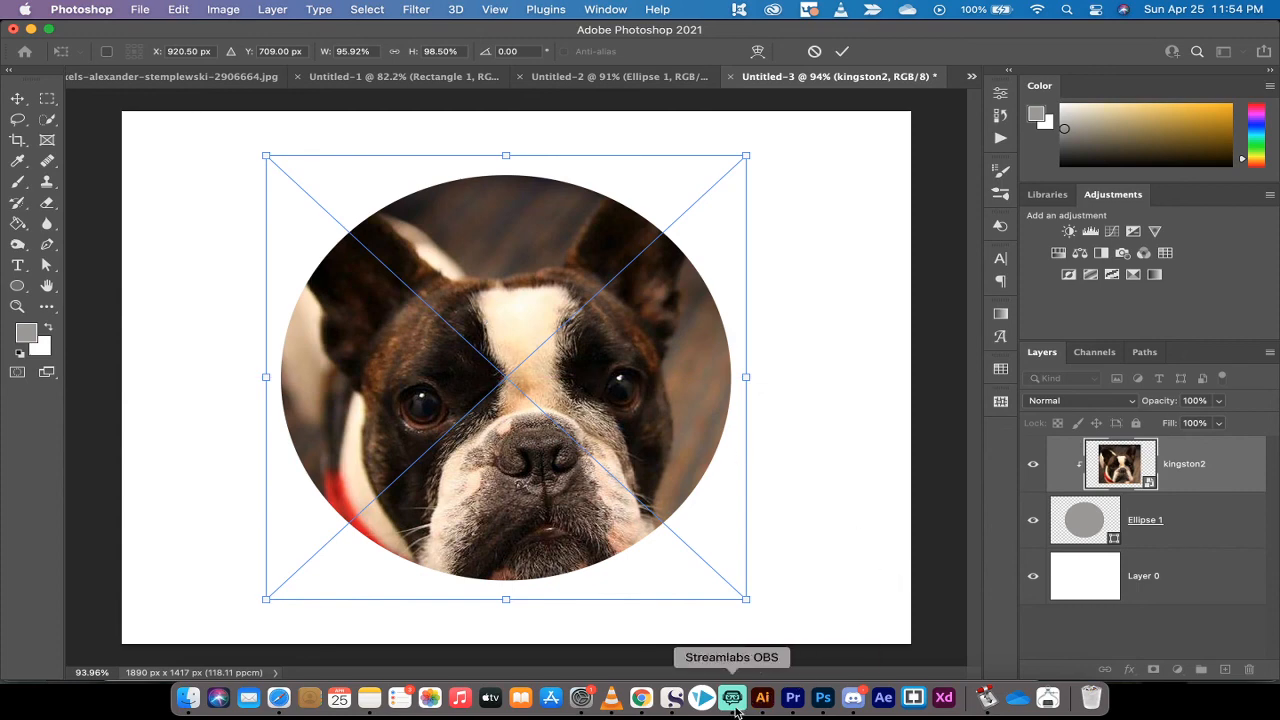